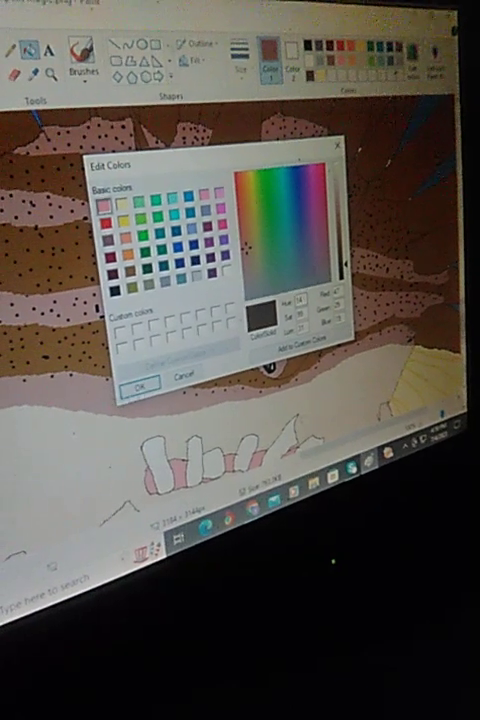
- Accept the custom dark brown in Edit Colors and return to the canvas
click(138, 380)
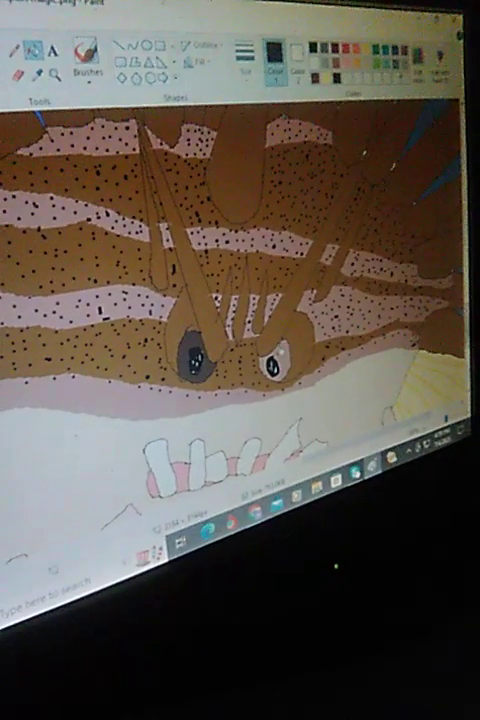